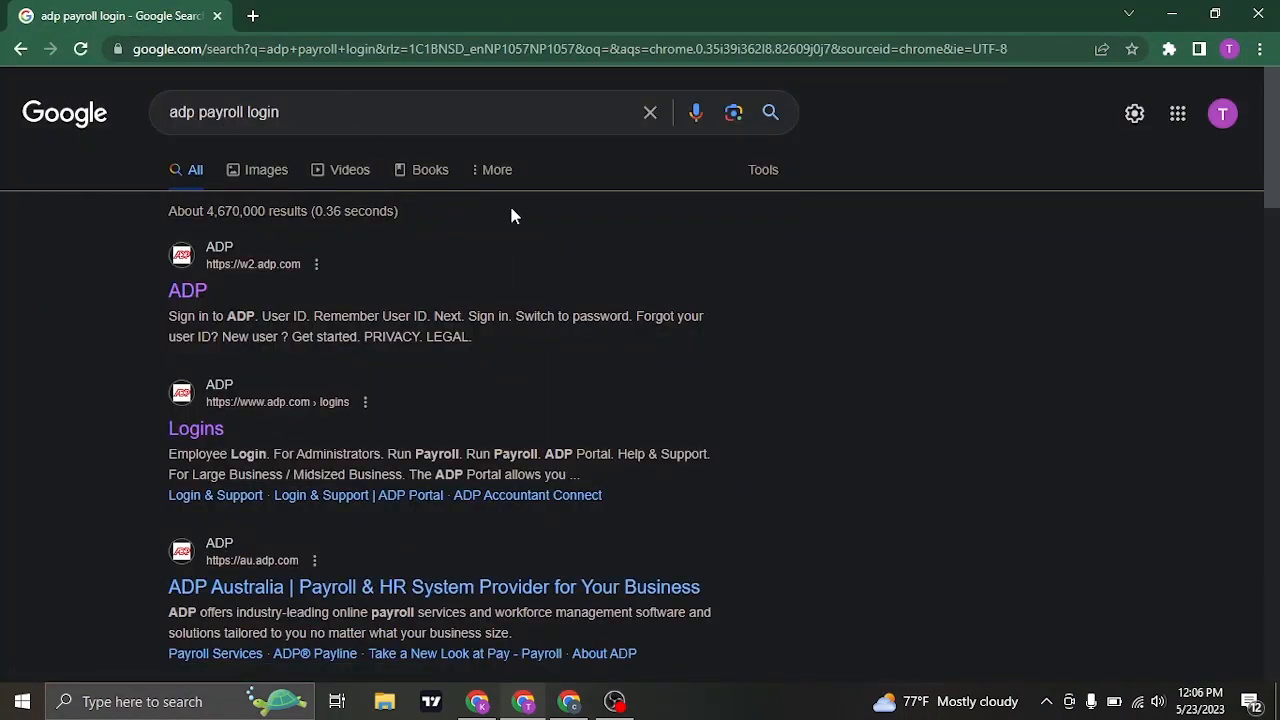
Open ADP's User Logins page and scroll through the full list of logins.
{"action": "scroll", "scroll_direction": "down", "scroll_amount": 3}
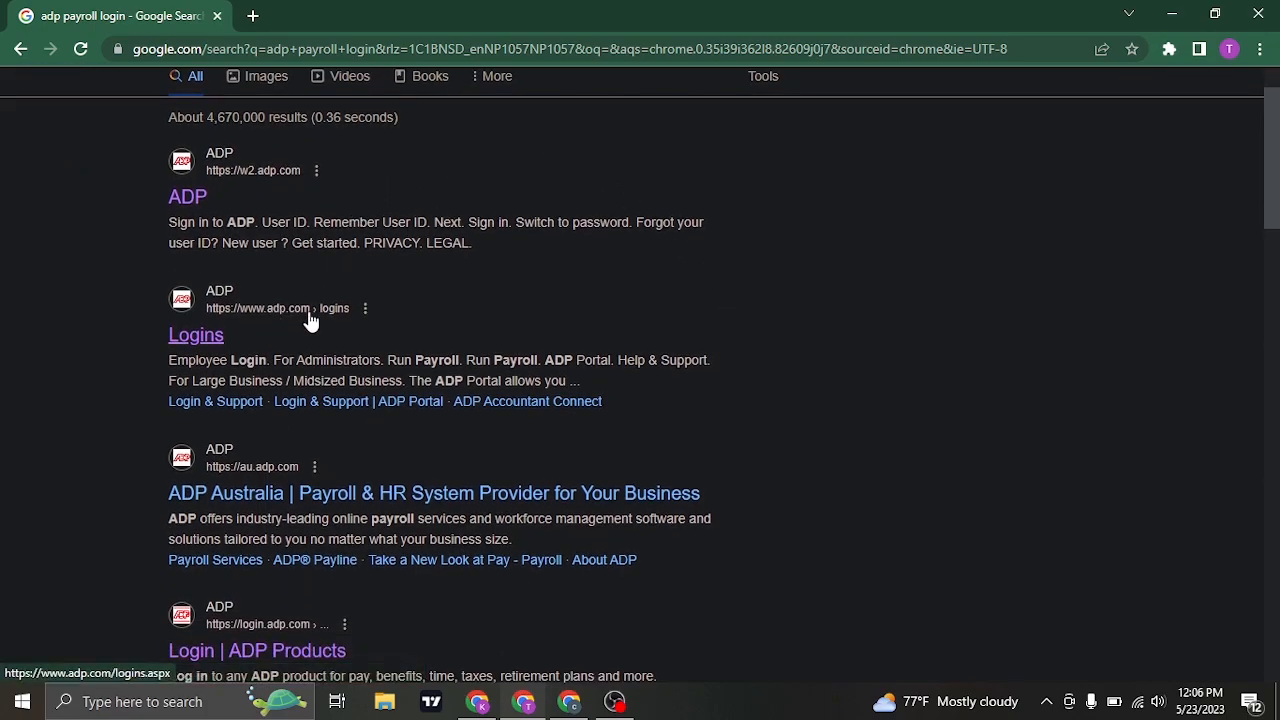
{"action": "mouse_move", "coordinate": [342, 312]}
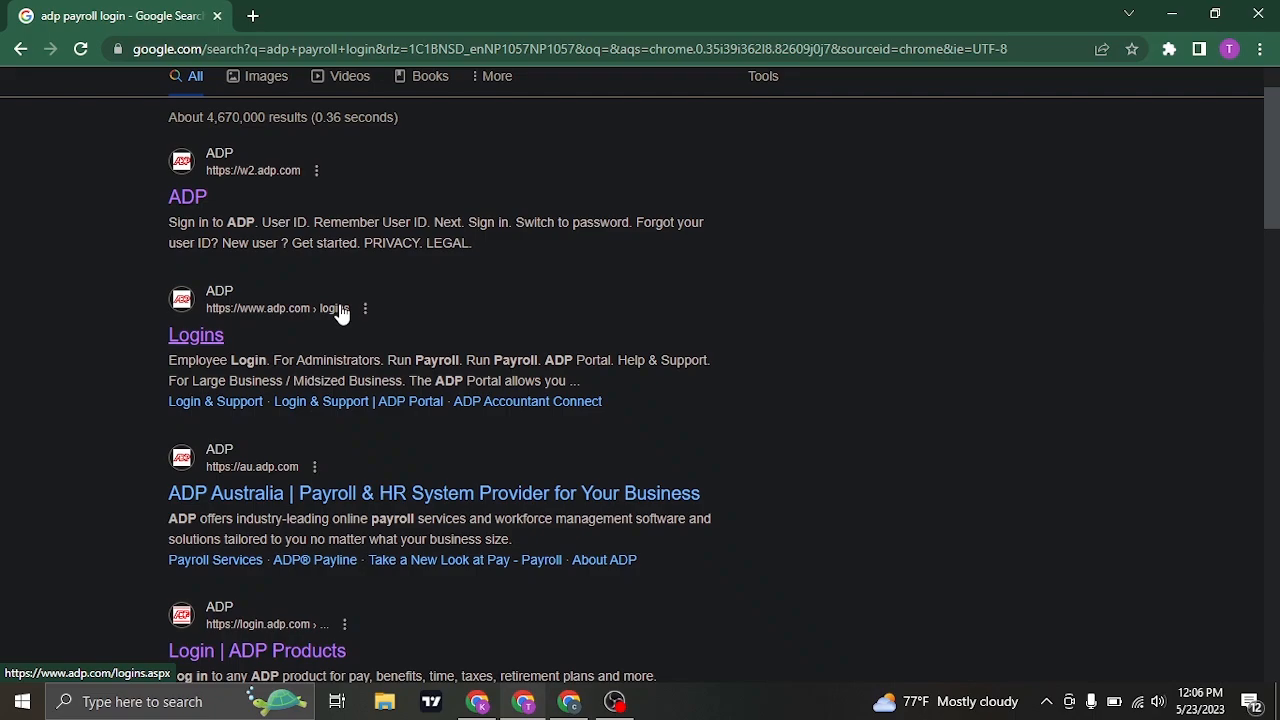
{"action": "mouse_move", "coordinate": [196, 335]}
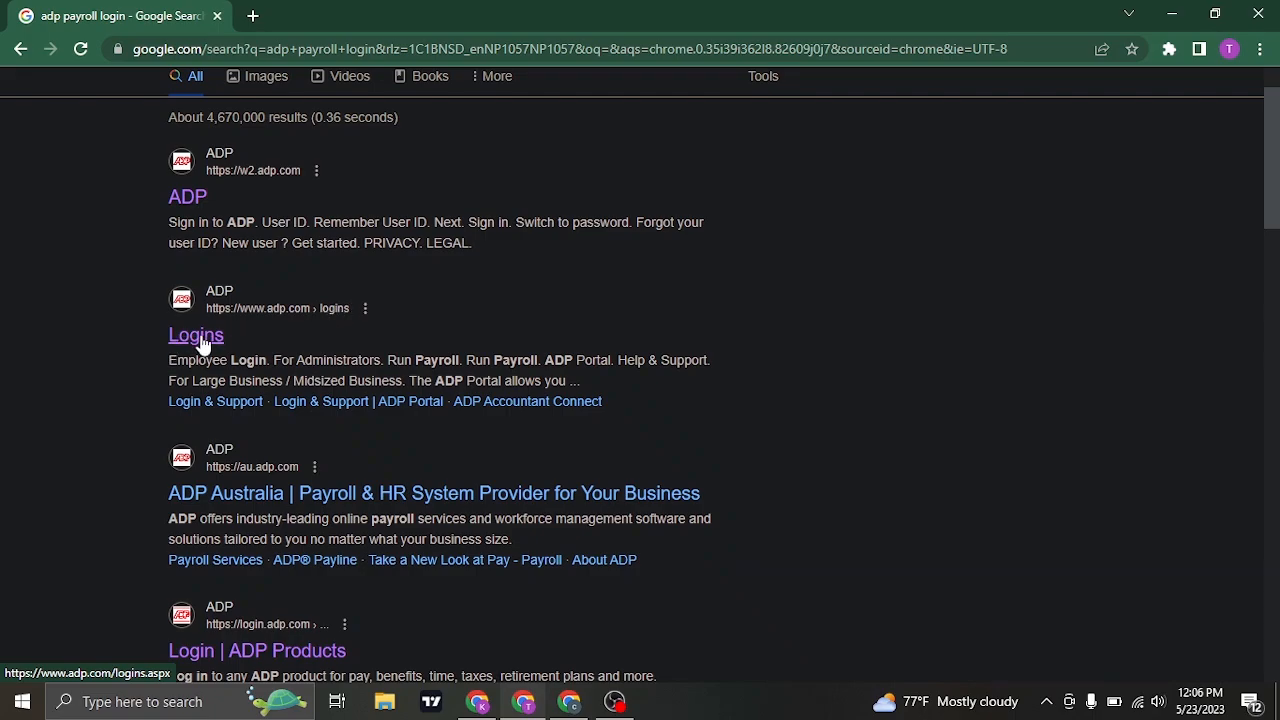
{"action": "left_click", "coordinate": [196, 335]}
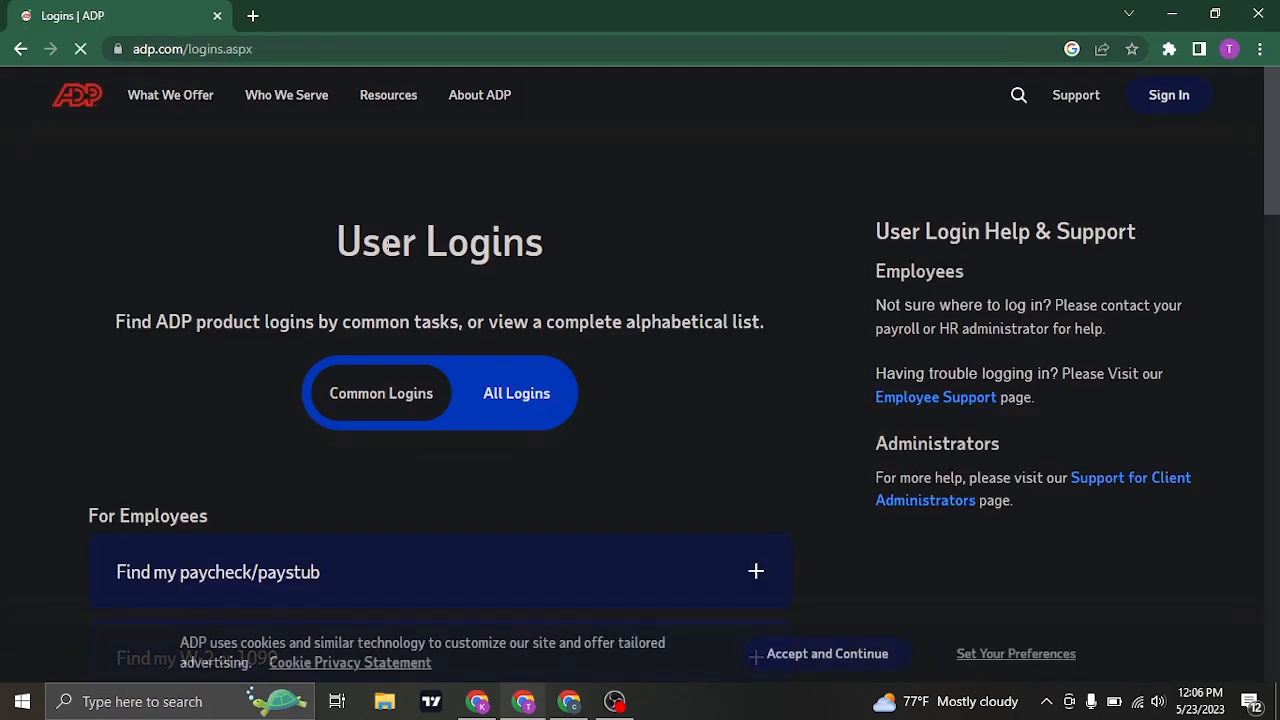
{"action": "scroll", "scroll_direction": "down", "scroll_amount": 3}
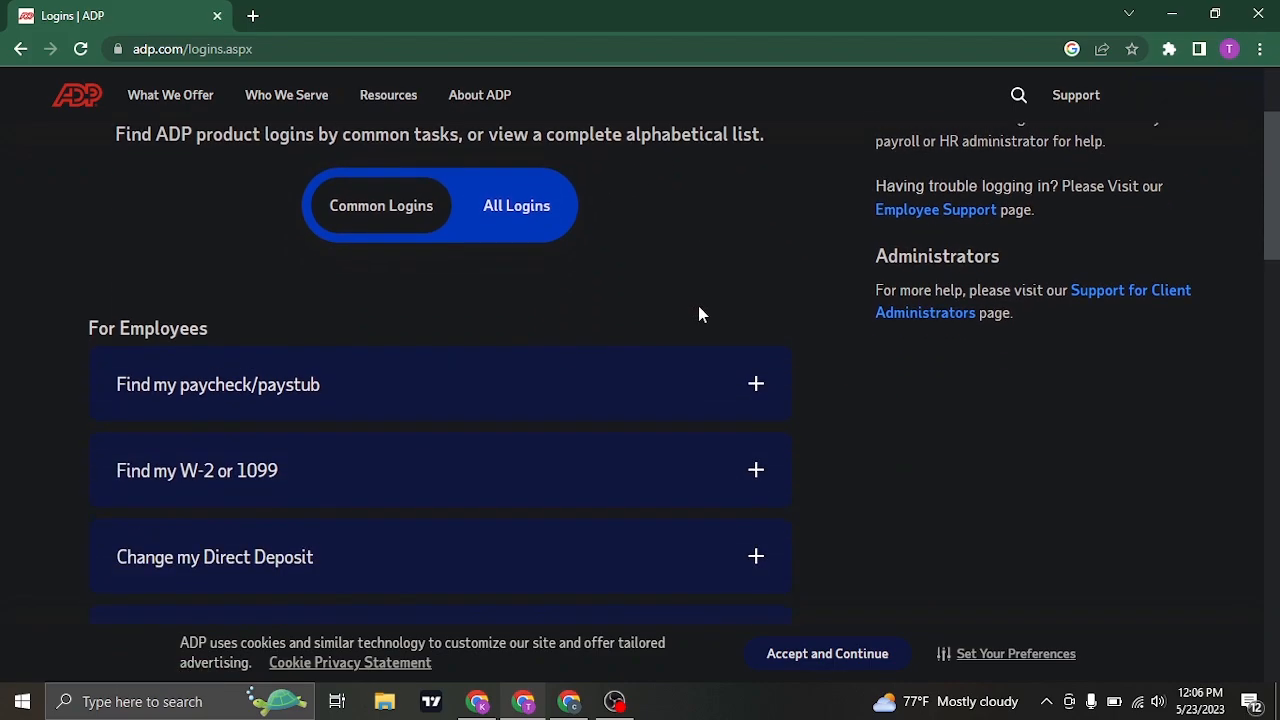
{"action": "scroll", "scroll_direction": "down", "scroll_amount": 3}
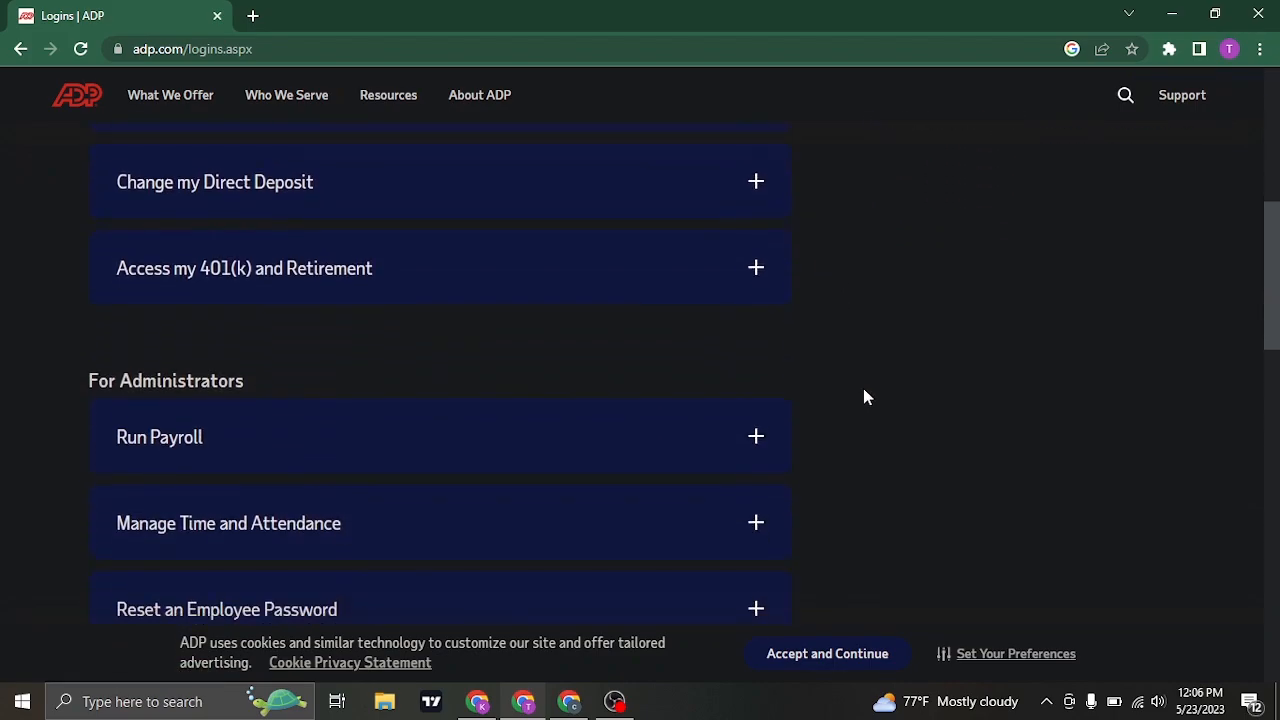
{"action": "scroll", "scroll_direction": "up", "scroll_amount": 3}
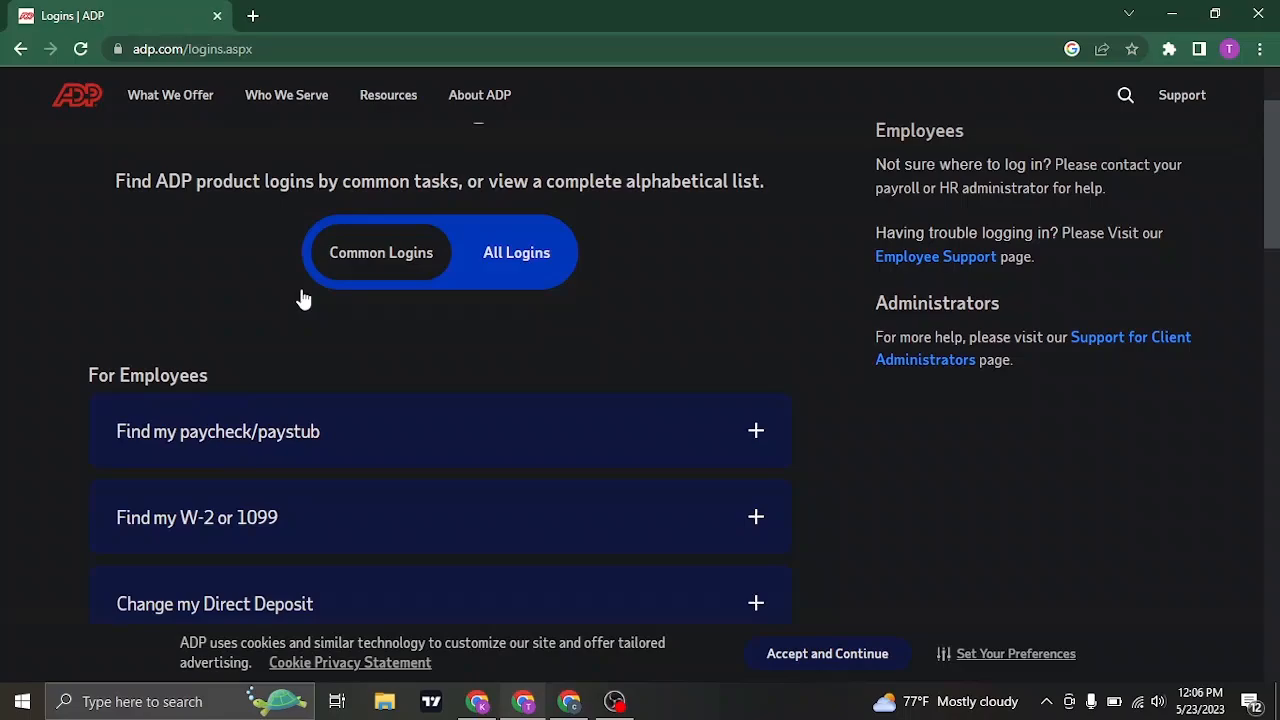
{"action": "scroll", "scroll_direction": "down", "scroll_amount": 3}
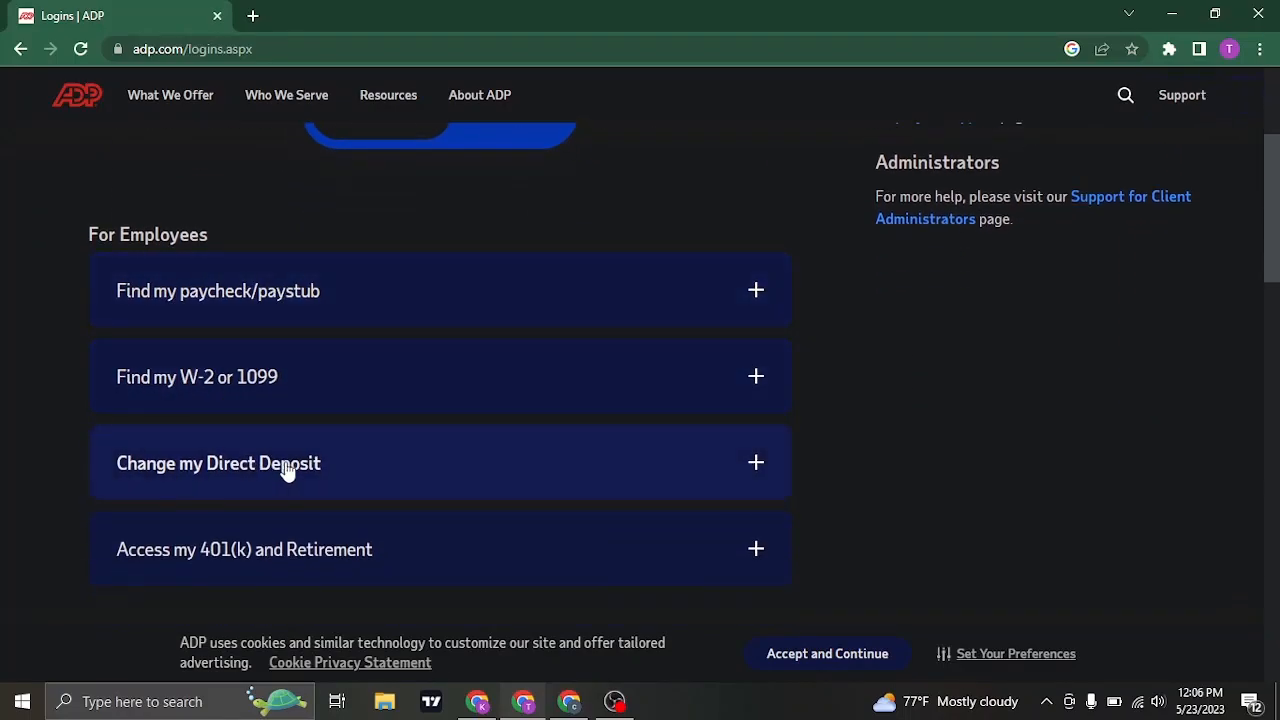
{"action": "scroll", "scroll_direction": "down", "scroll_amount": 3}
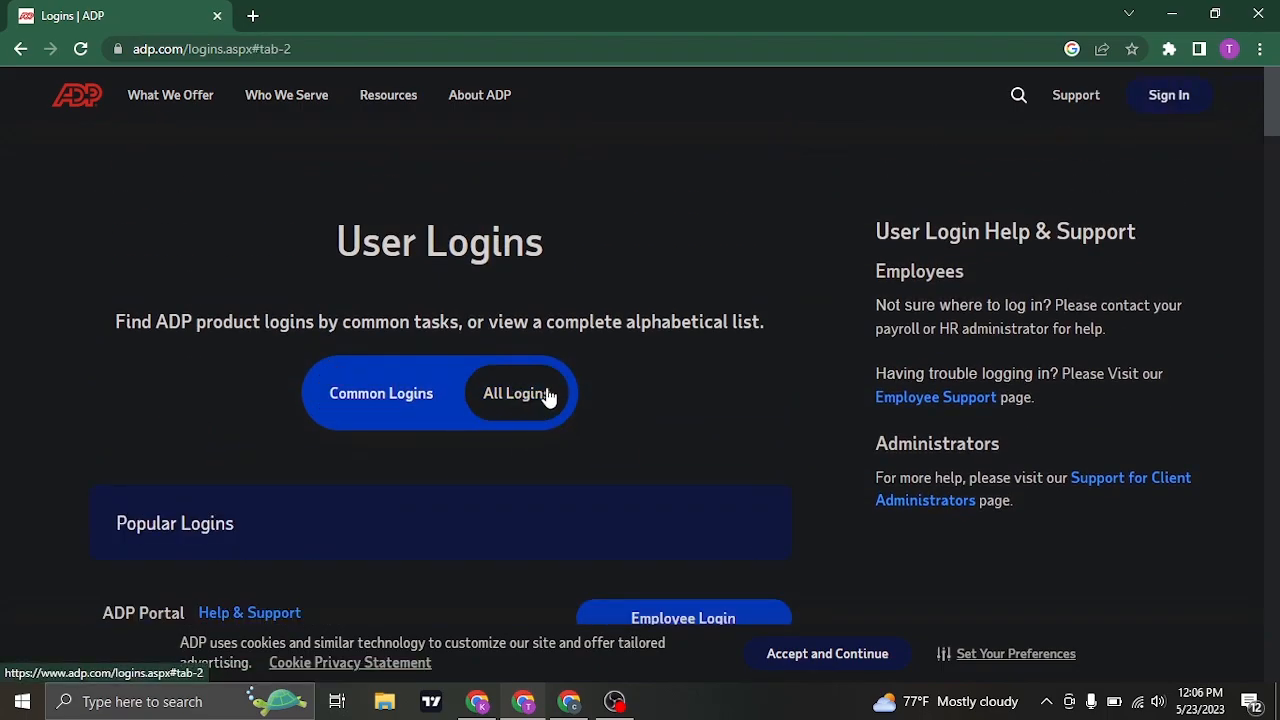
{"action": "scroll", "scroll_direction": "down", "scroll_amount": 3}
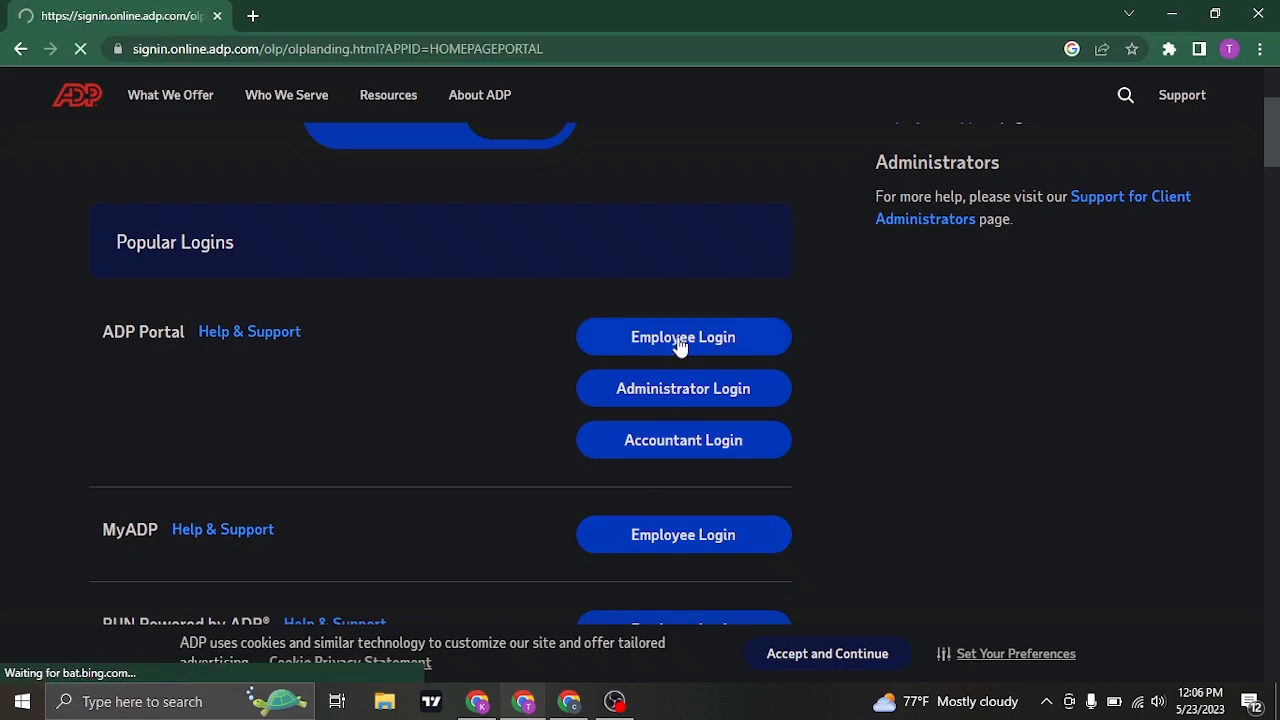
{"action": "left_click", "coordinate": [683, 336]}
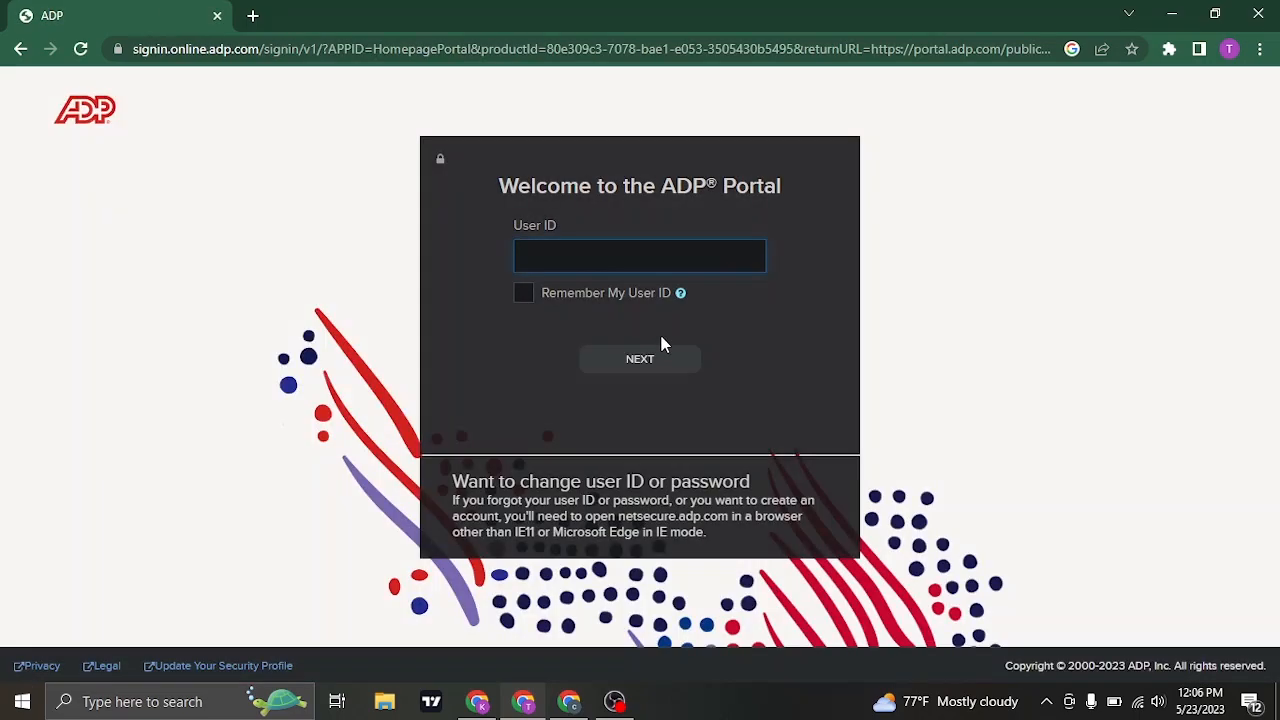
{"action": "left_click", "coordinate": [639, 255]}
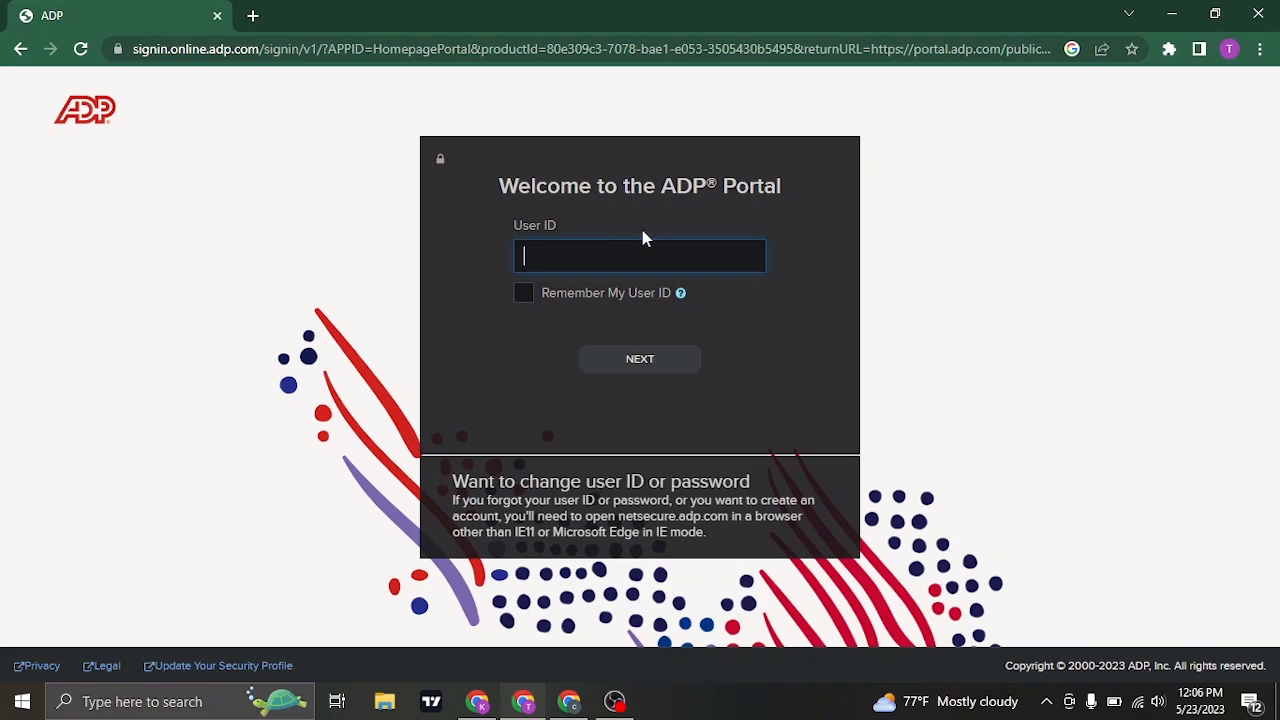
{"action": "type", "text": "t"}
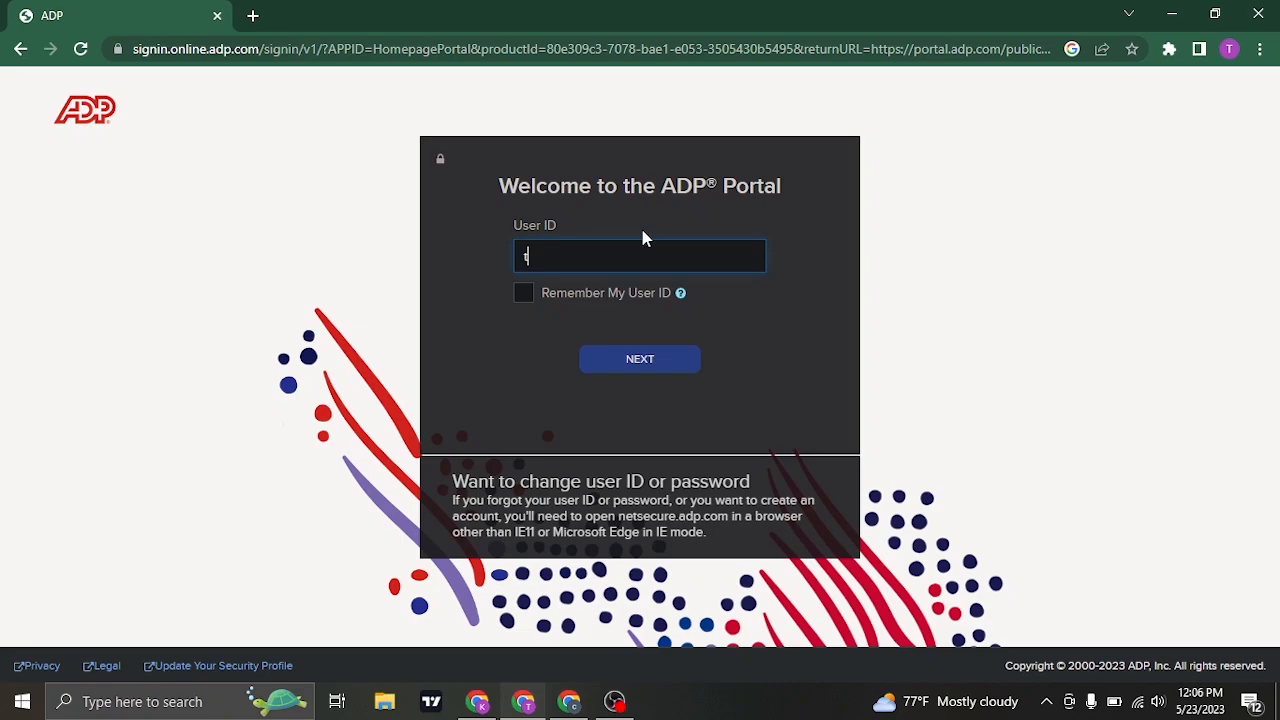
{"action": "type", "text": "taylor22"}
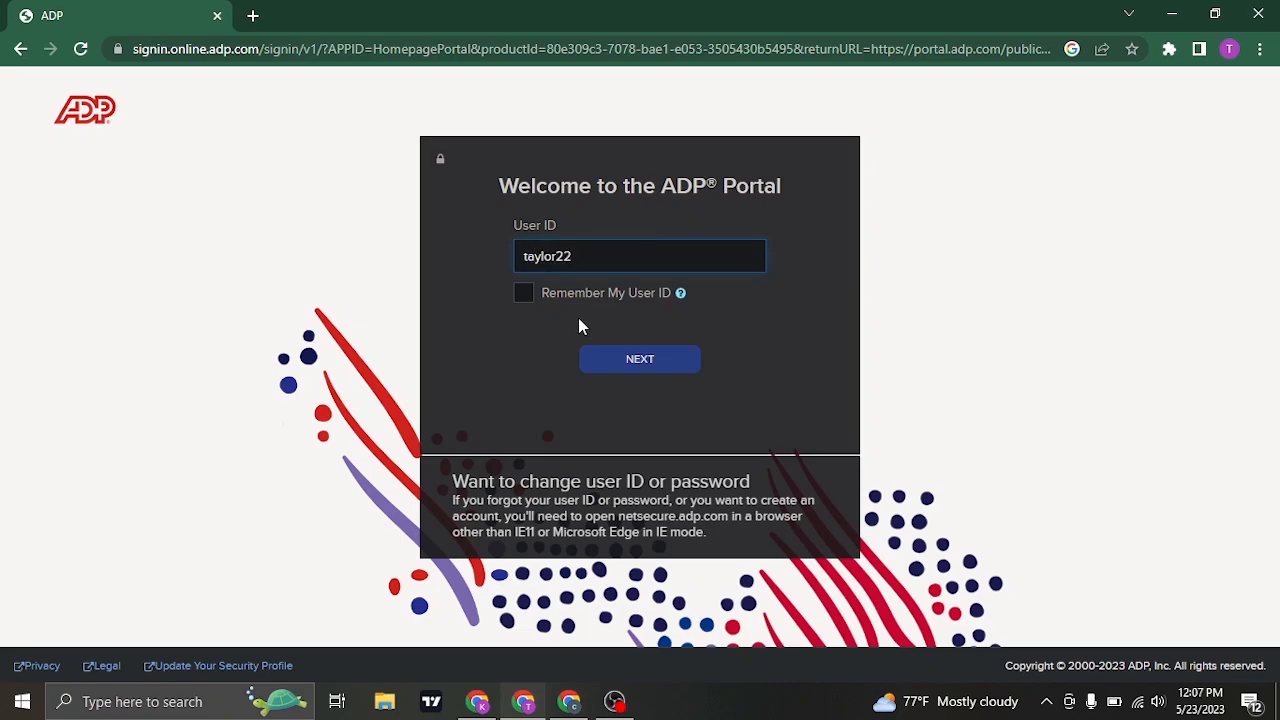
{"action": "mouse_move", "coordinate": [524, 293]}
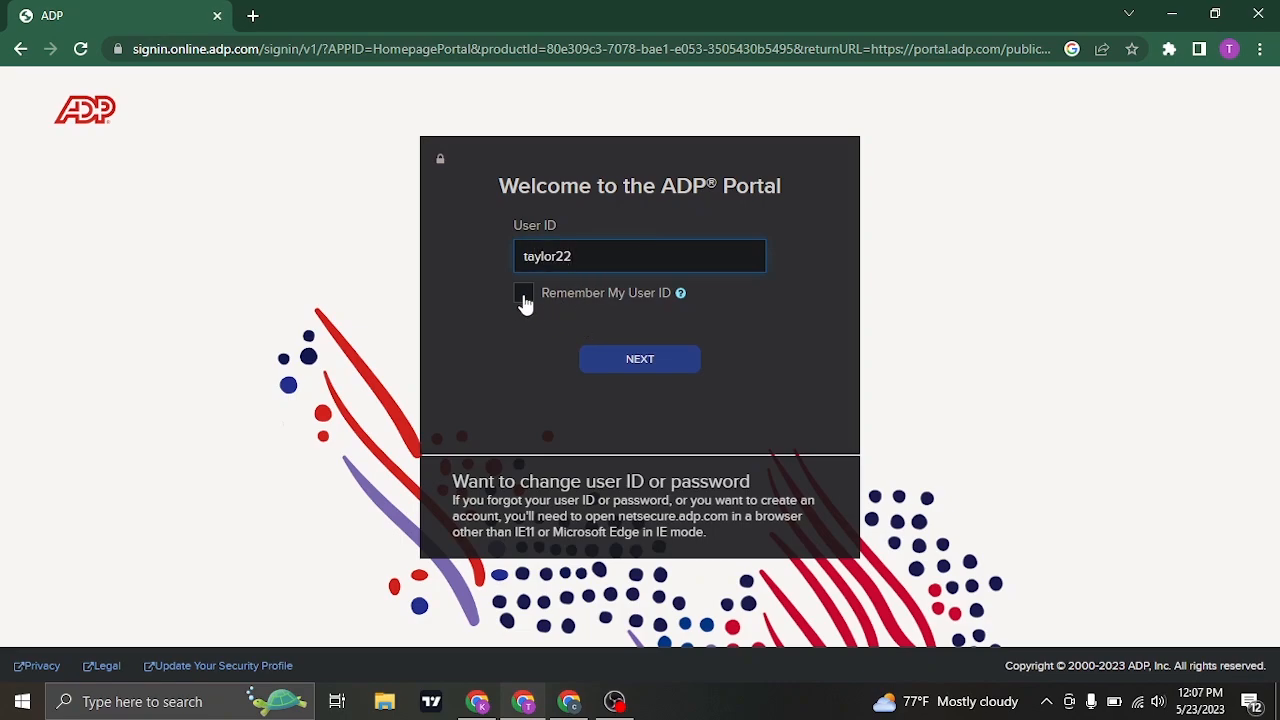
{"action": "left_click", "coordinate": [524, 293]}
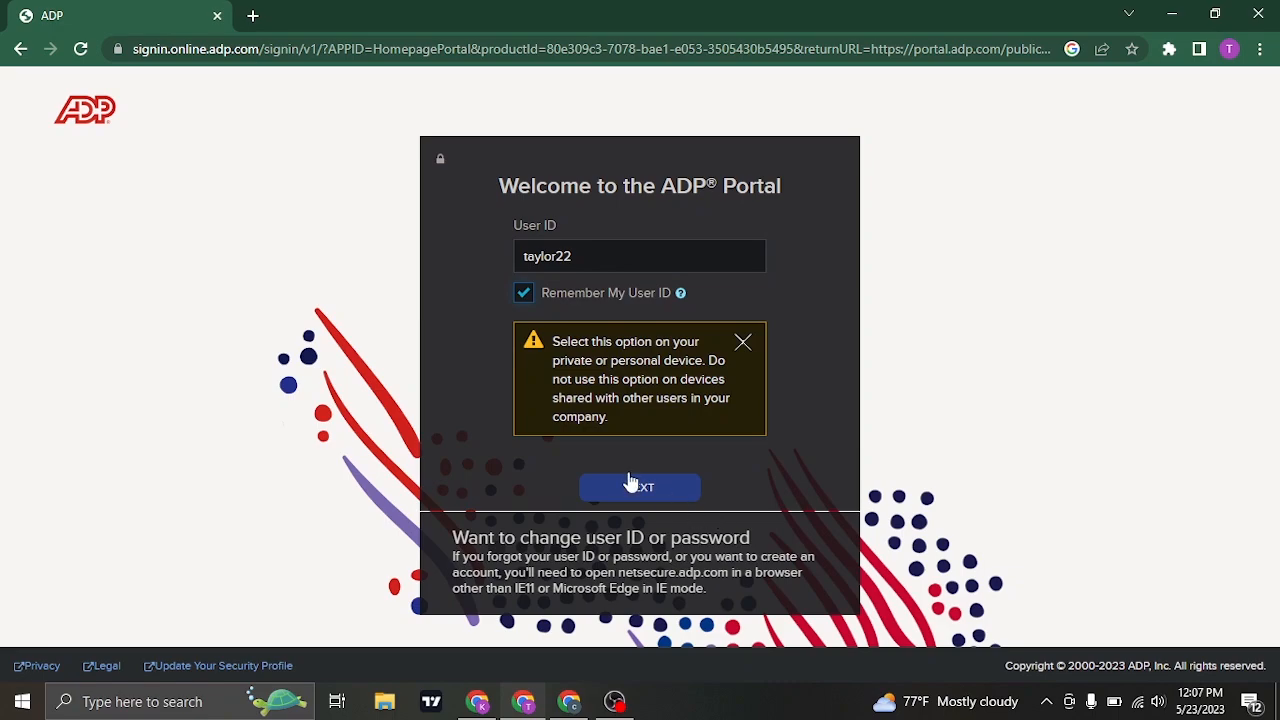
Continue from the user ID to the password step of the sign-in form.
{"action": "left_click", "coordinate": [639, 487]}
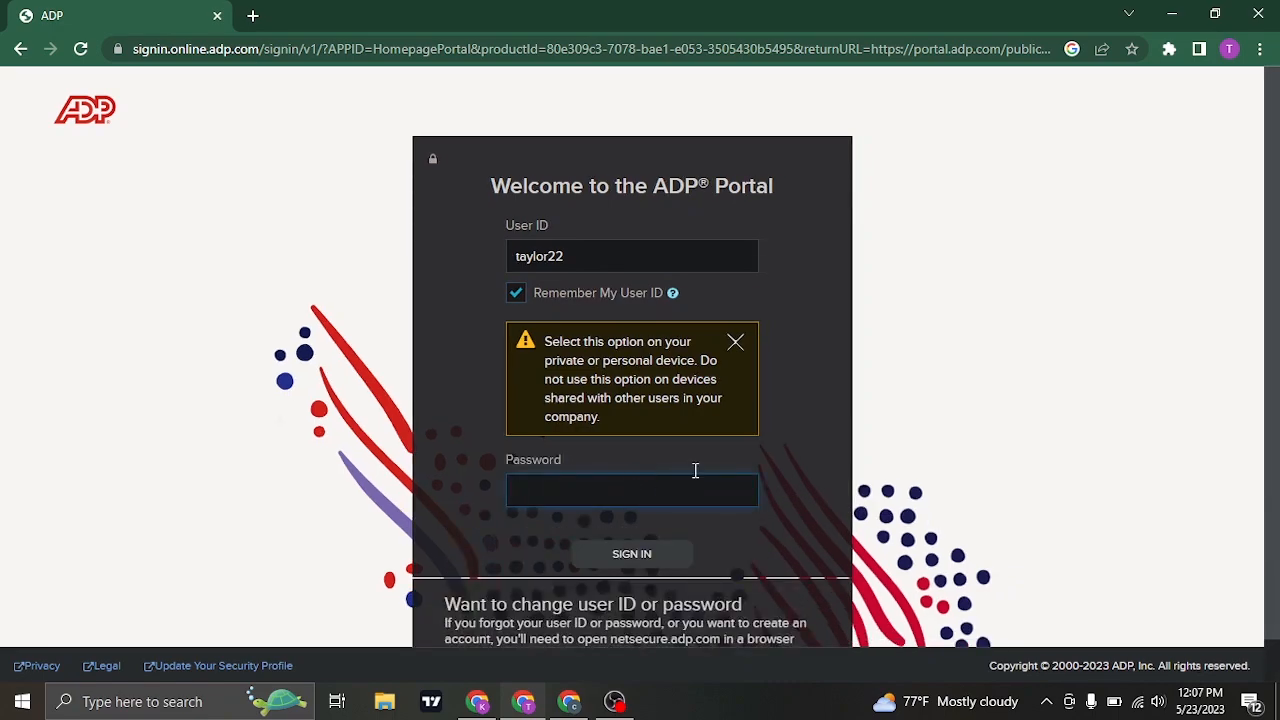
{"action": "scroll", "scroll_direction": "down", "scroll_amount": 3}
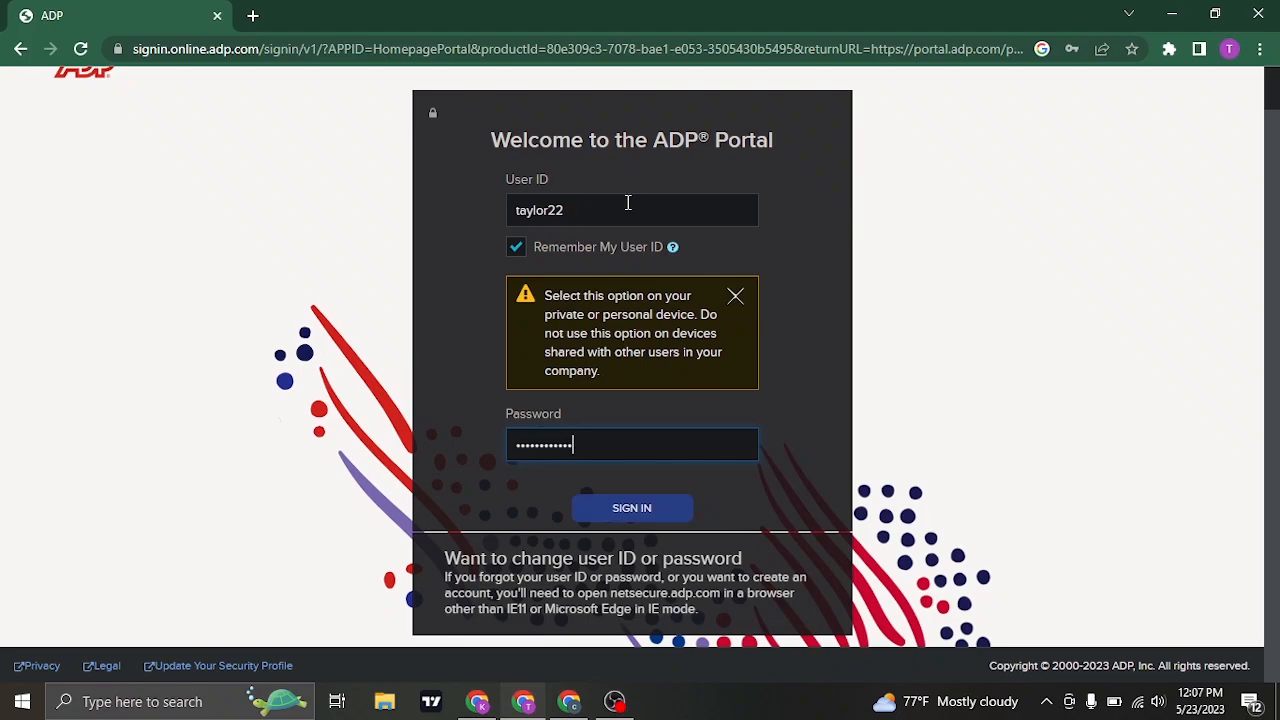
{"action": "mouse_move", "coordinate": [665, 508]}
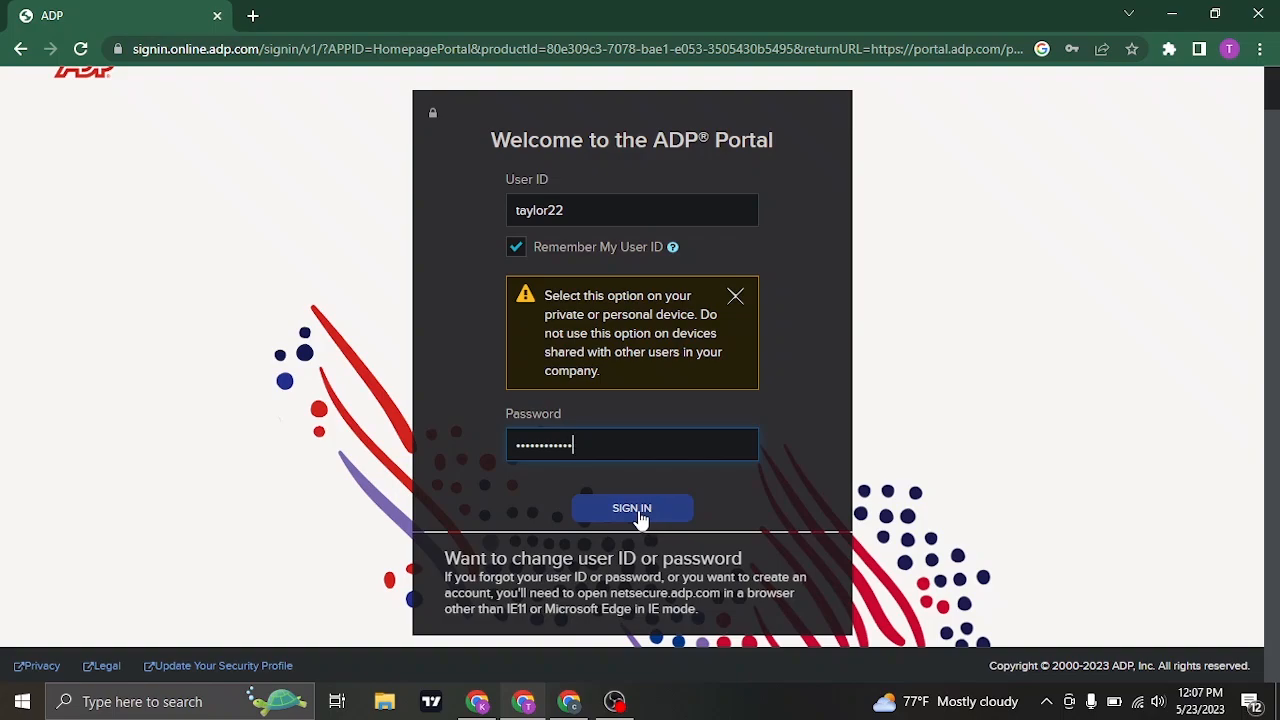
{"action": "mouse_move", "coordinate": [1124, 437]}
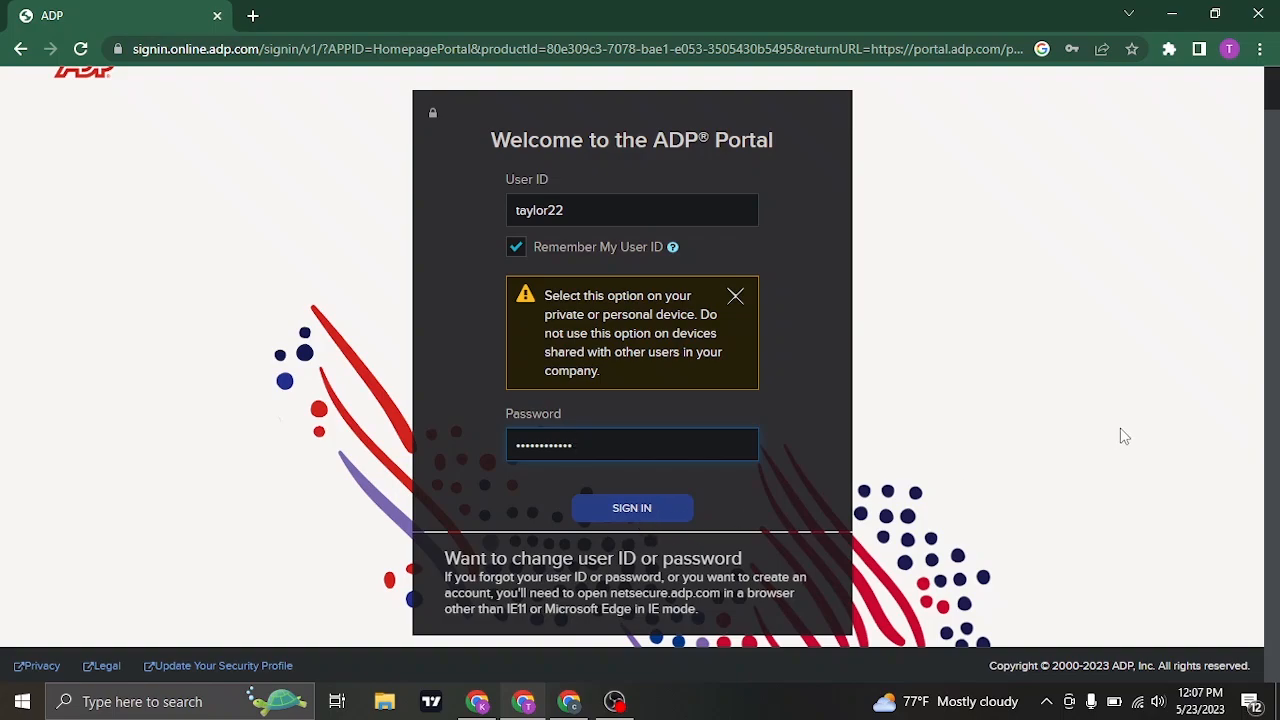
{"action": "mouse_move", "coordinate": [603, 356]}
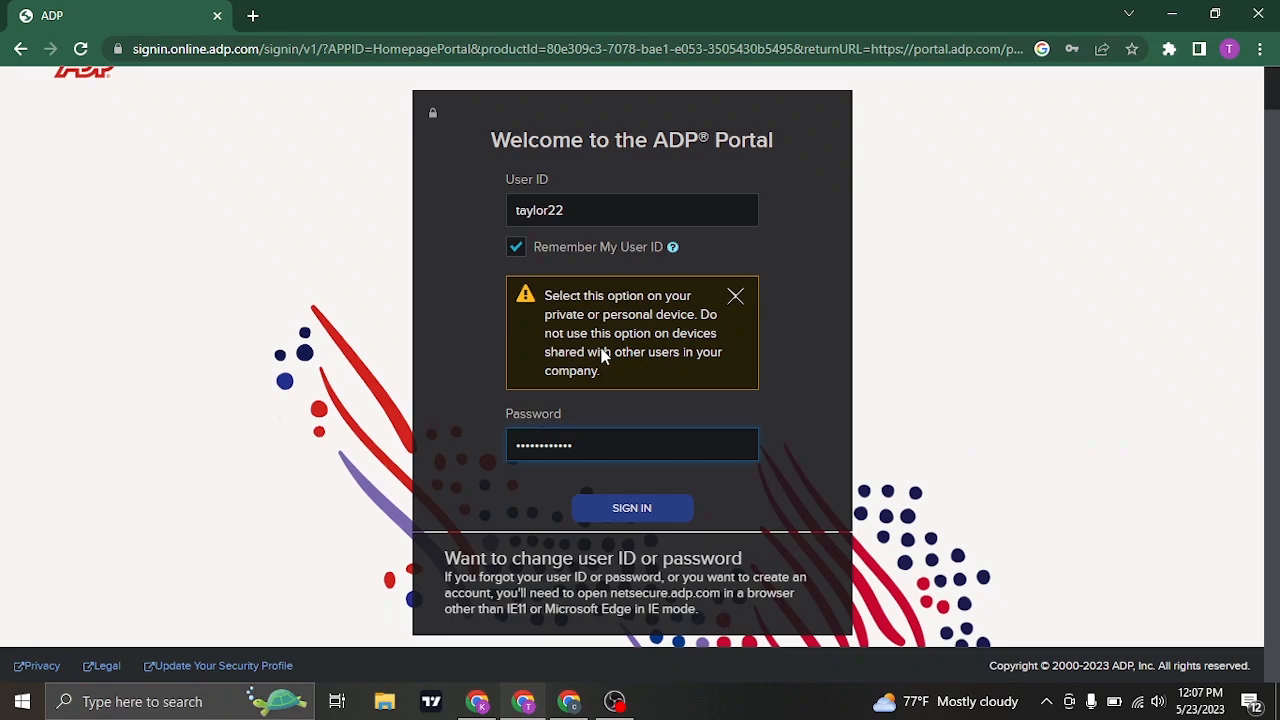